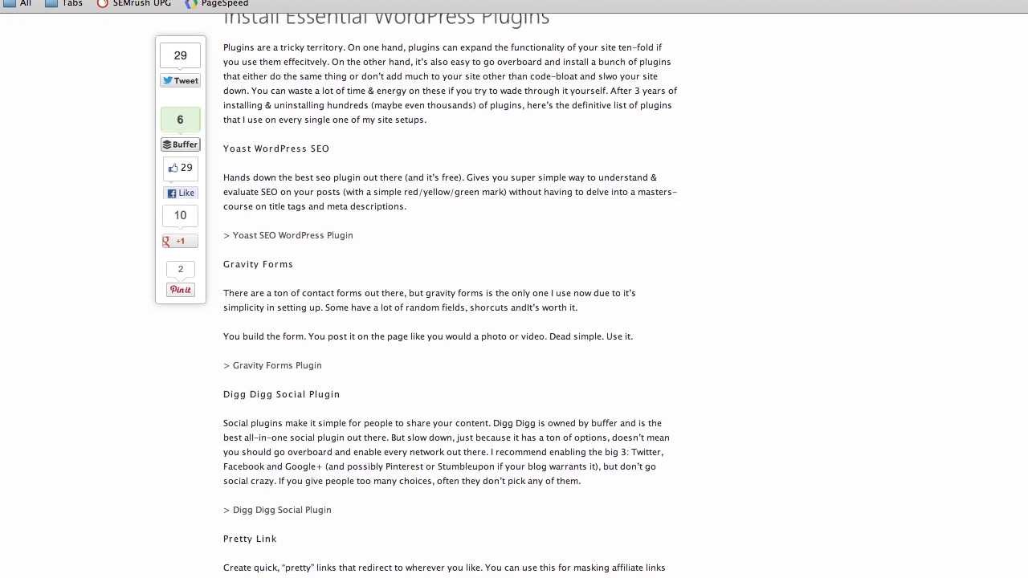
Step: Scroll the blog post to review the essential WordPress plugin recommendations
scroll(up, 3)
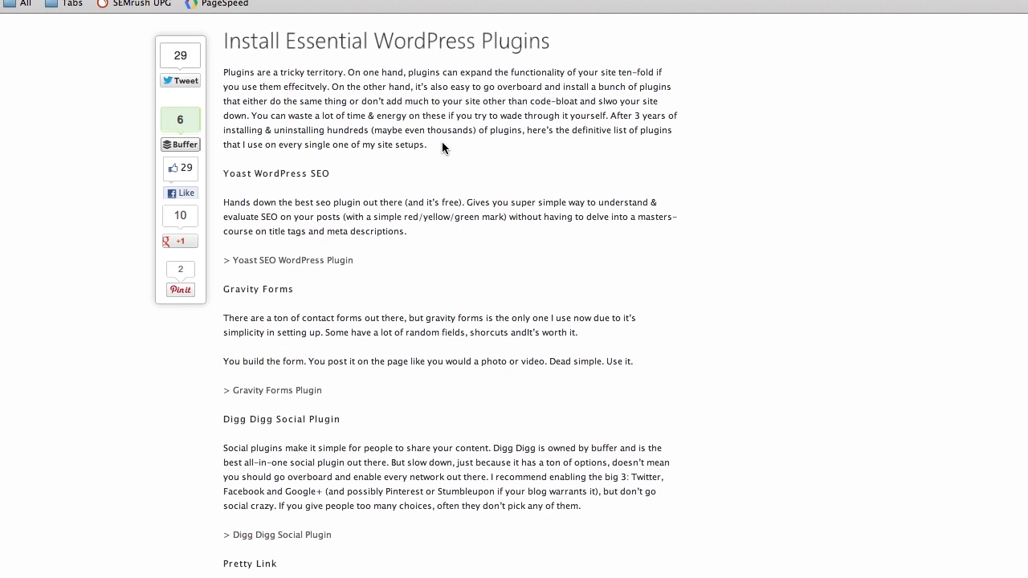
mouse_move(353, 164)
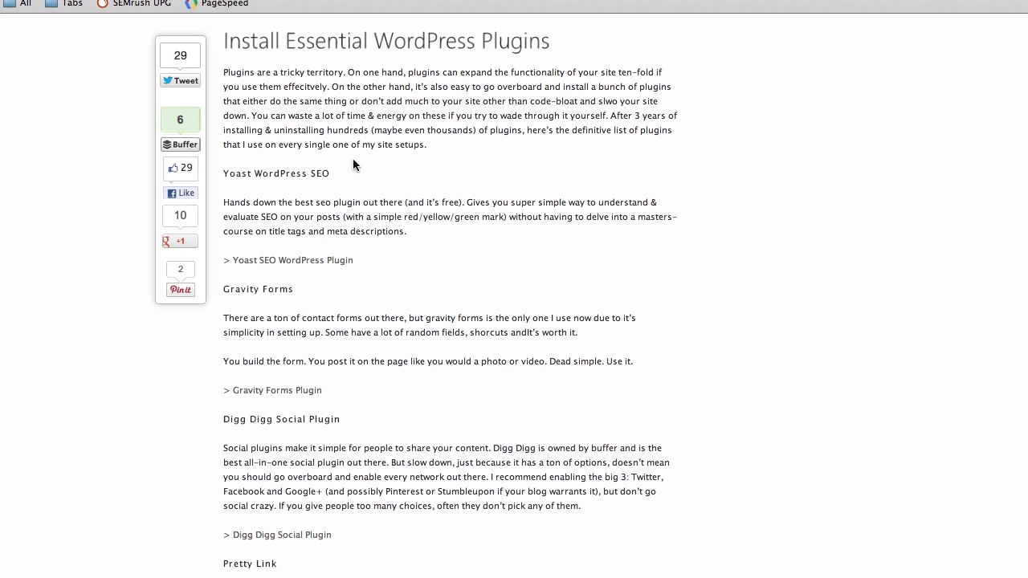
mouse_move(345, 180)
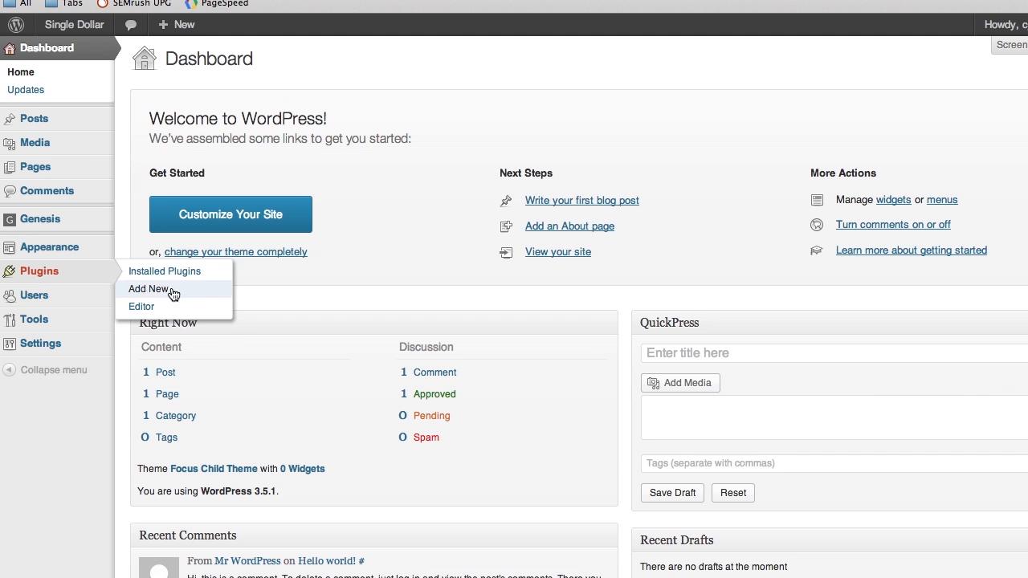
Step: Search the plugin directory for 'wordpress seo yoast' from Plugins > Add New
click(148, 289)
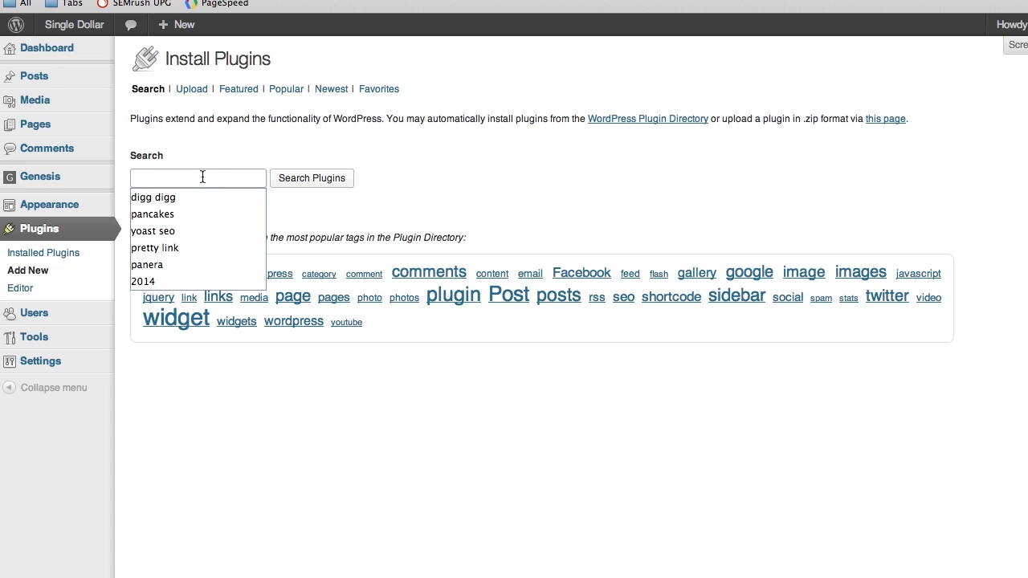
text(wordpress seo yoas)
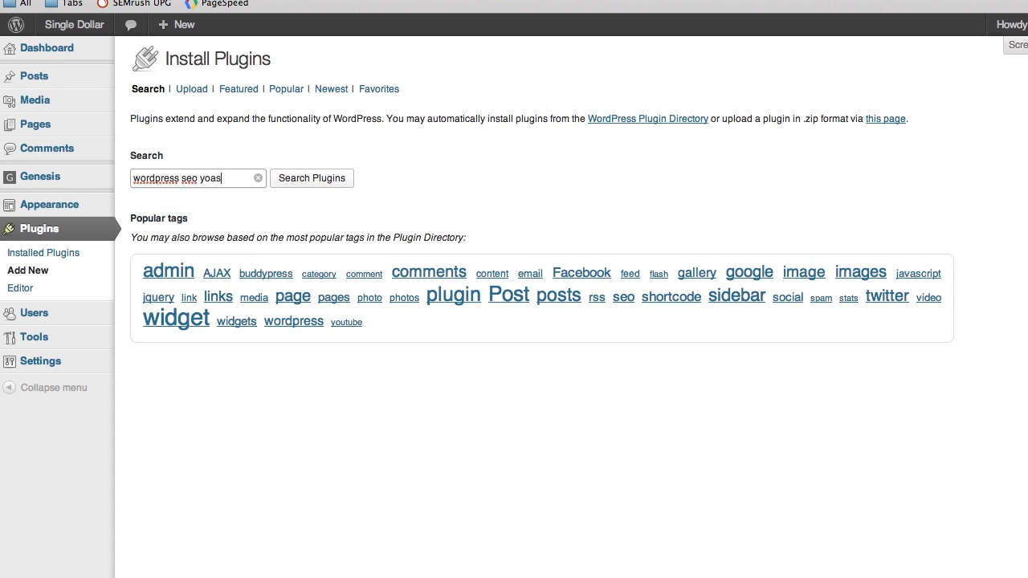
text(t)
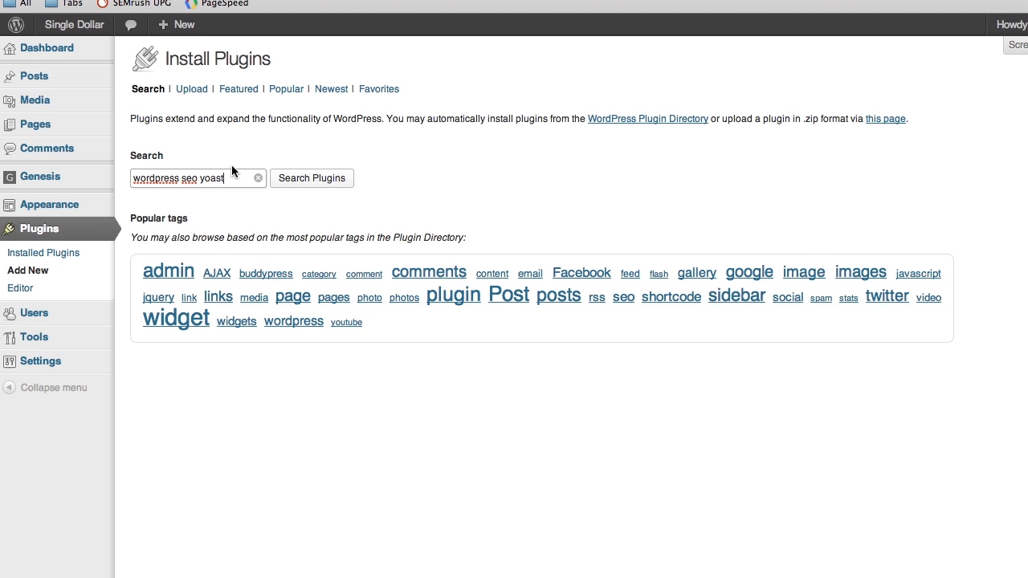
click(312, 177)
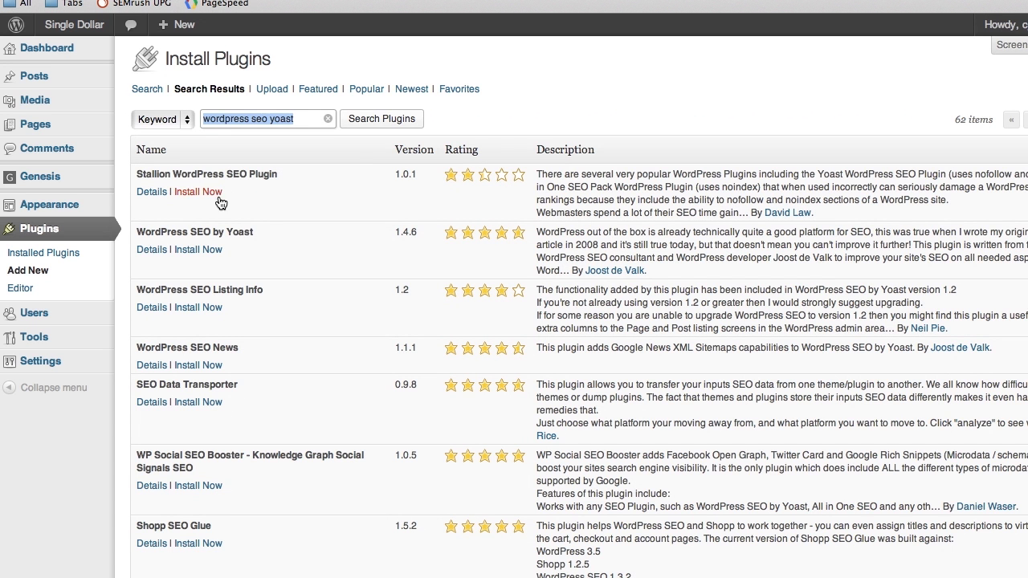
mouse_move(138, 232)
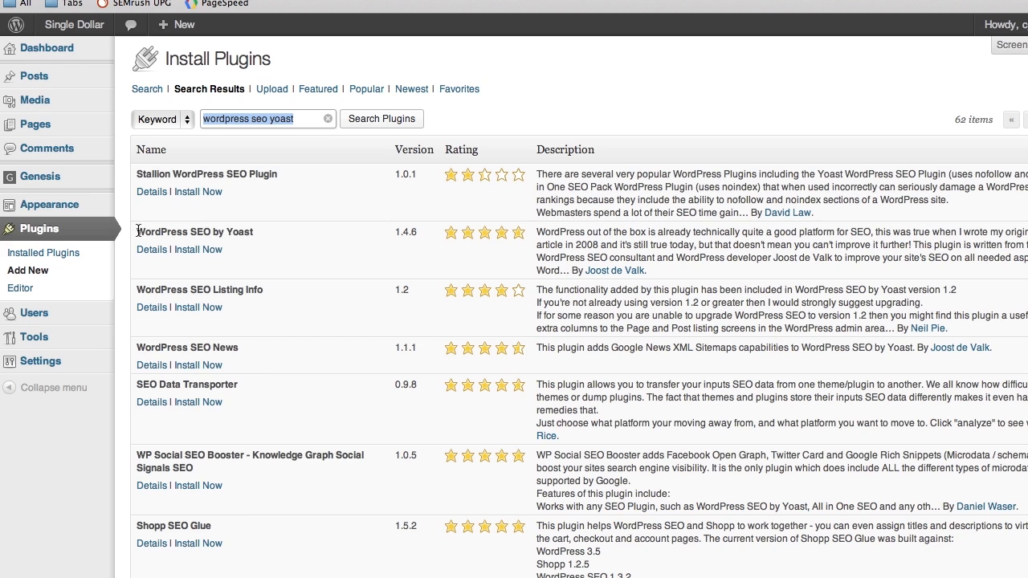
mouse_move(281, 234)
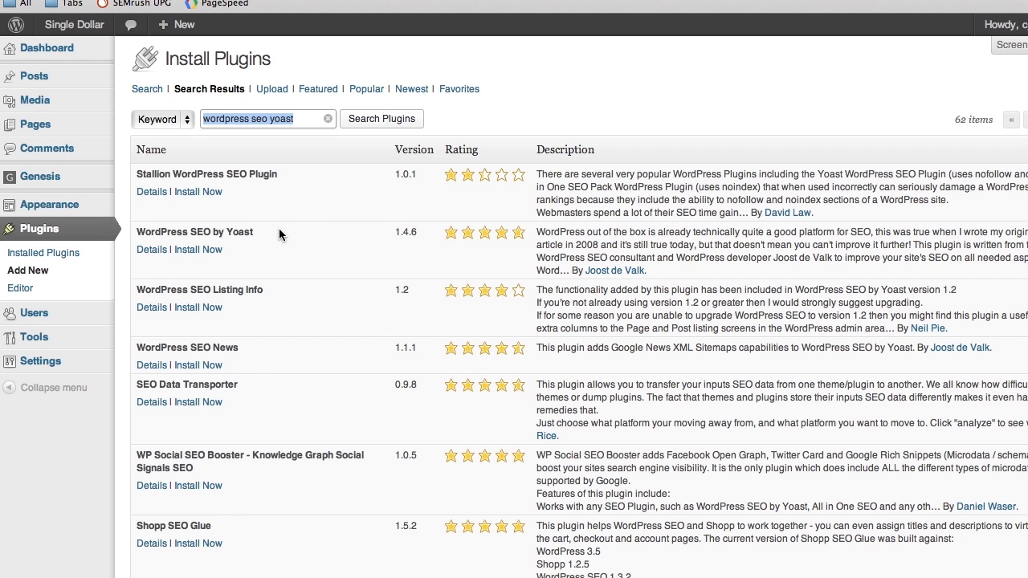
mouse_move(671, 274)
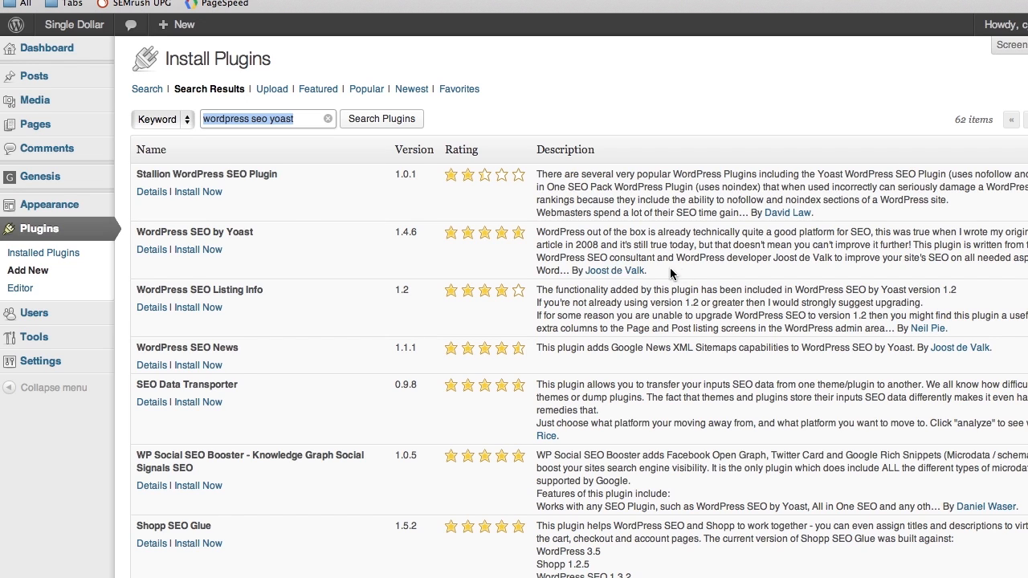
mouse_move(225, 260)
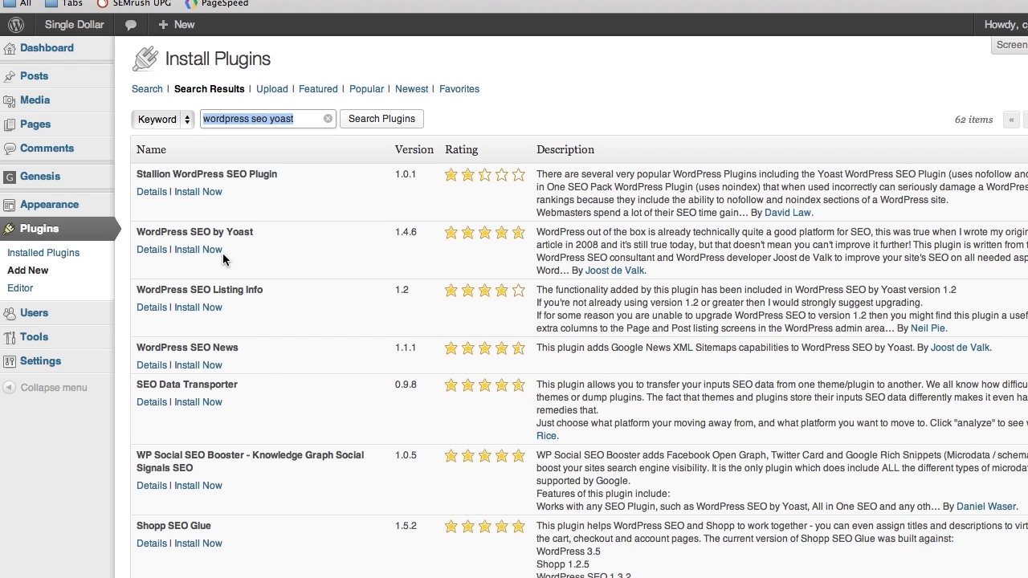
mouse_move(199, 251)
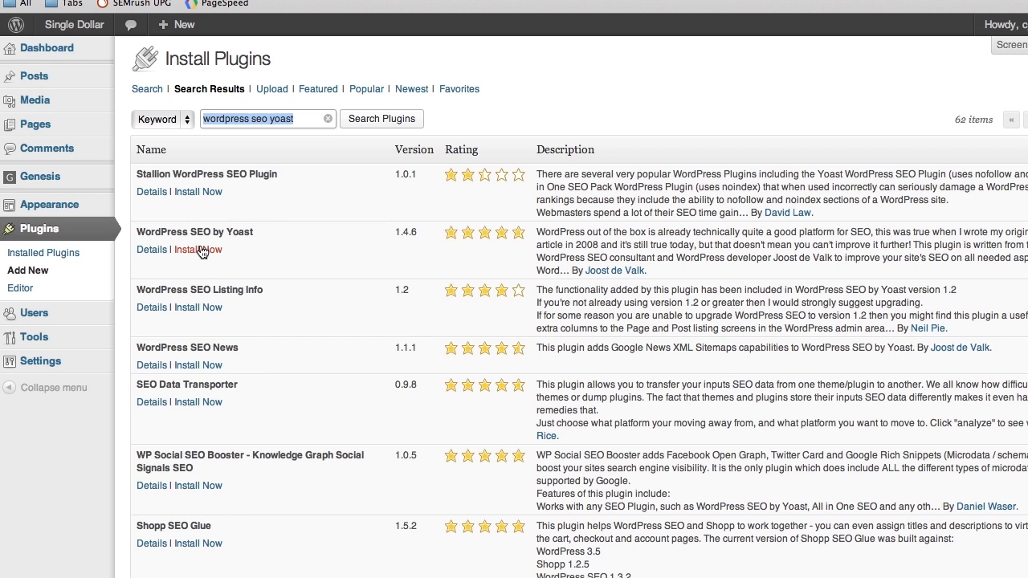
mouse_move(225, 215)
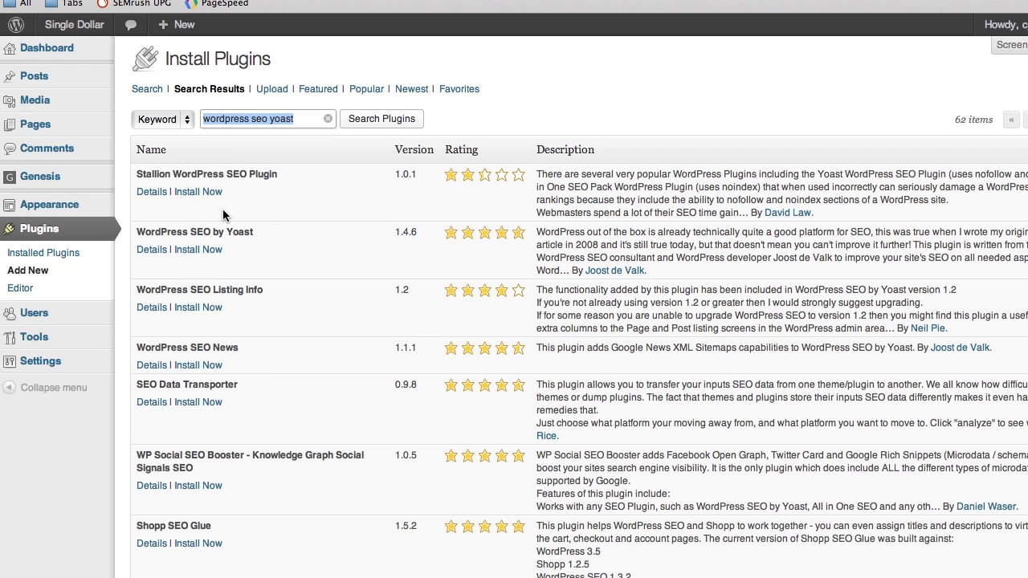
mouse_move(283, 228)
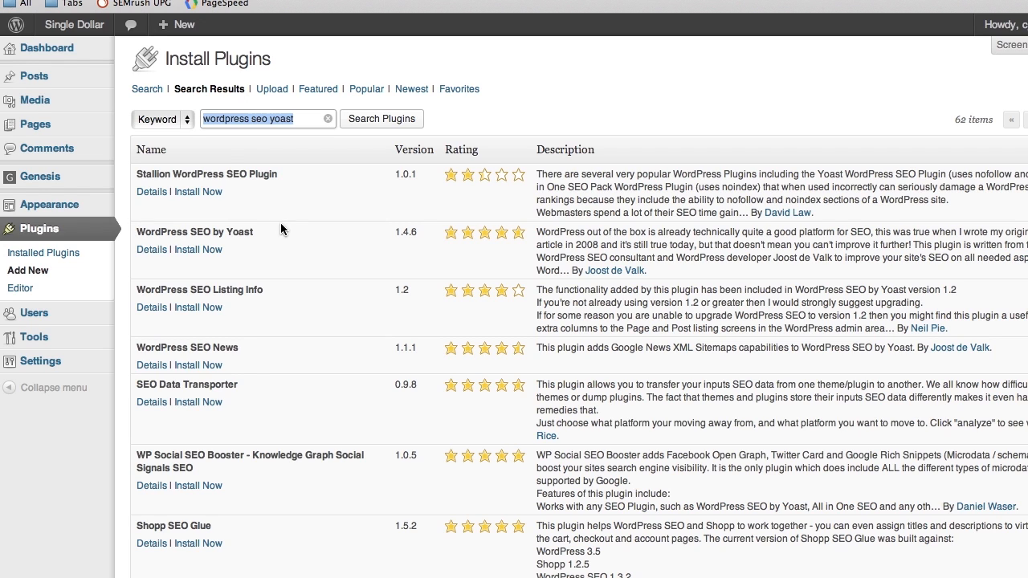
mouse_move(197, 248)
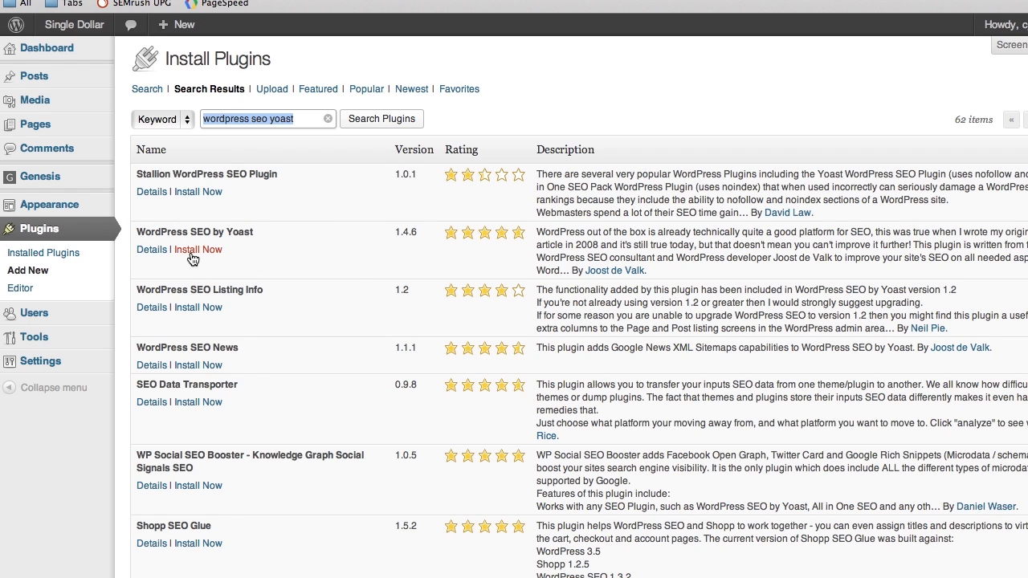
mouse_move(270, 260)
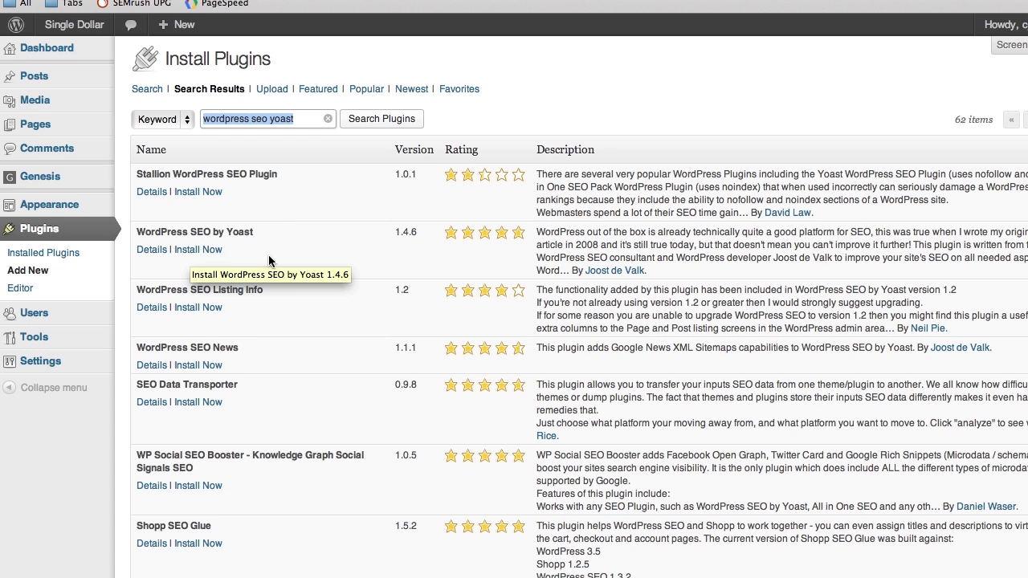
Step: Install WordPress SEO by Yoast 1.4.6 and activate it
click(197, 249)
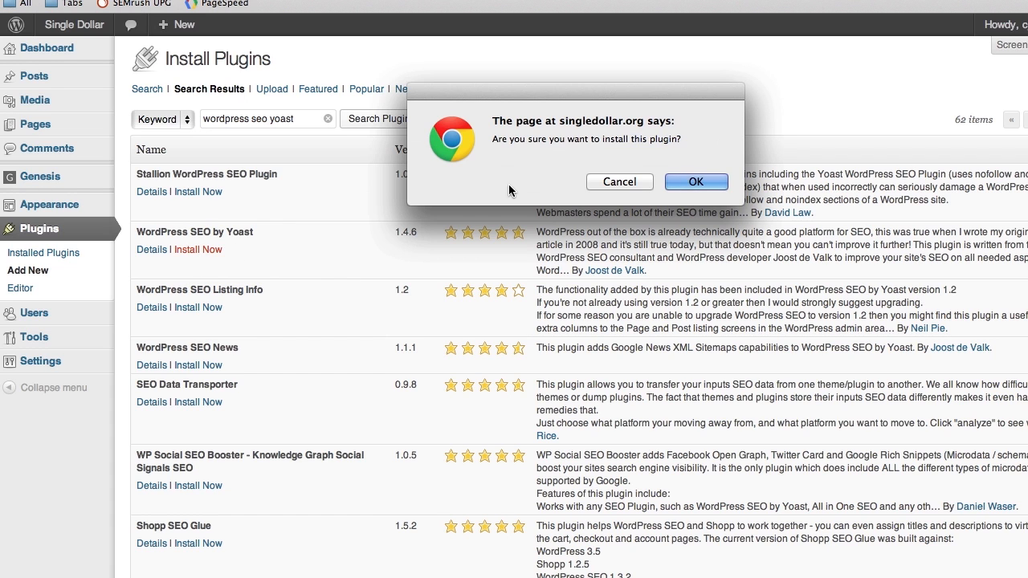
mouse_move(677, 172)
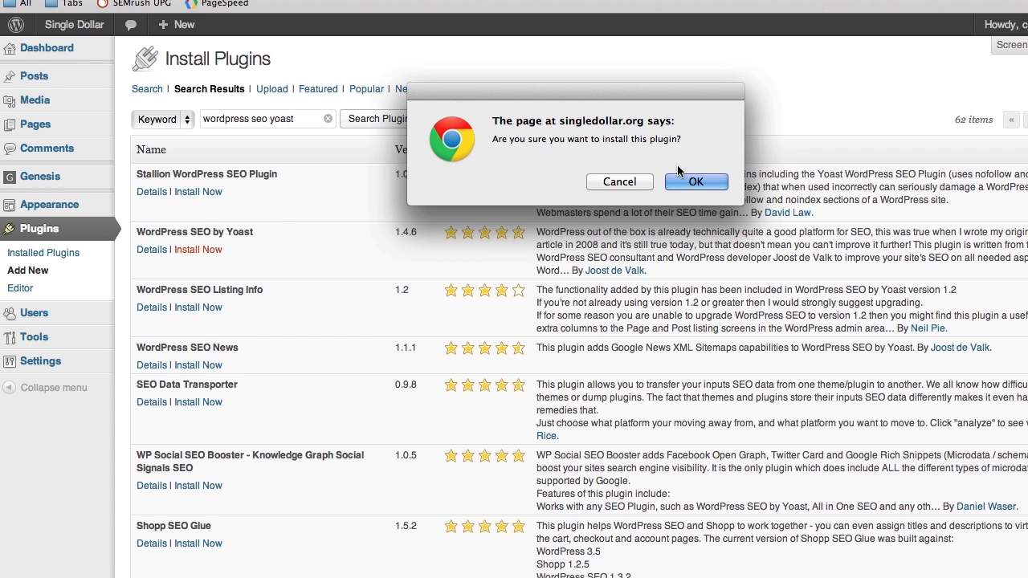
click(620, 181)
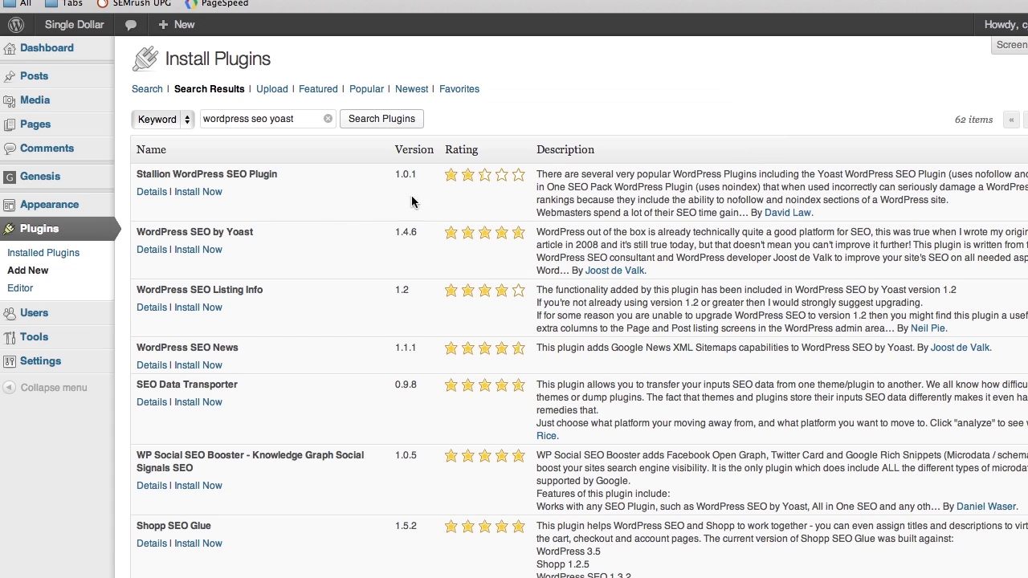
mouse_move(312, 186)
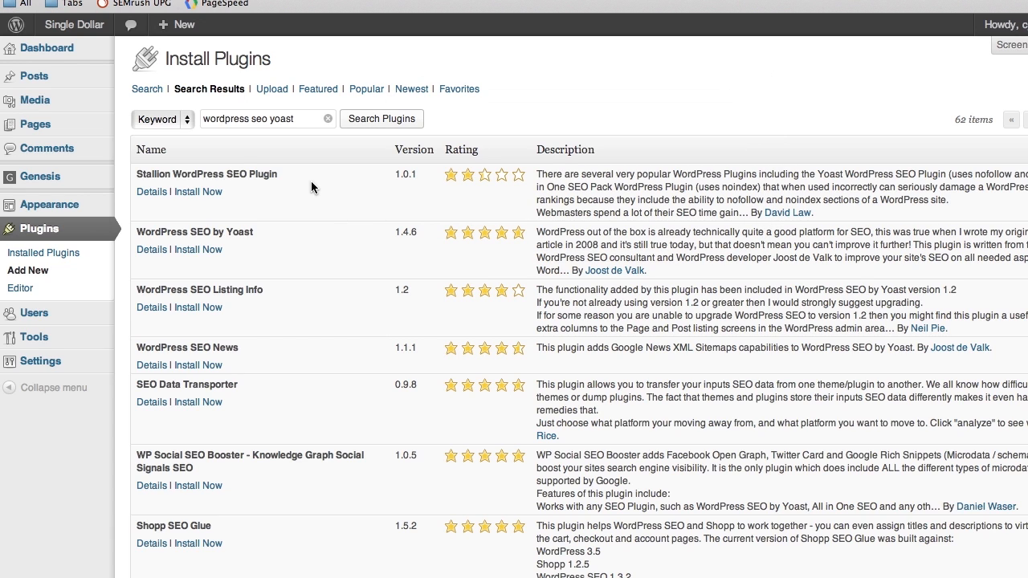
click(198, 249)
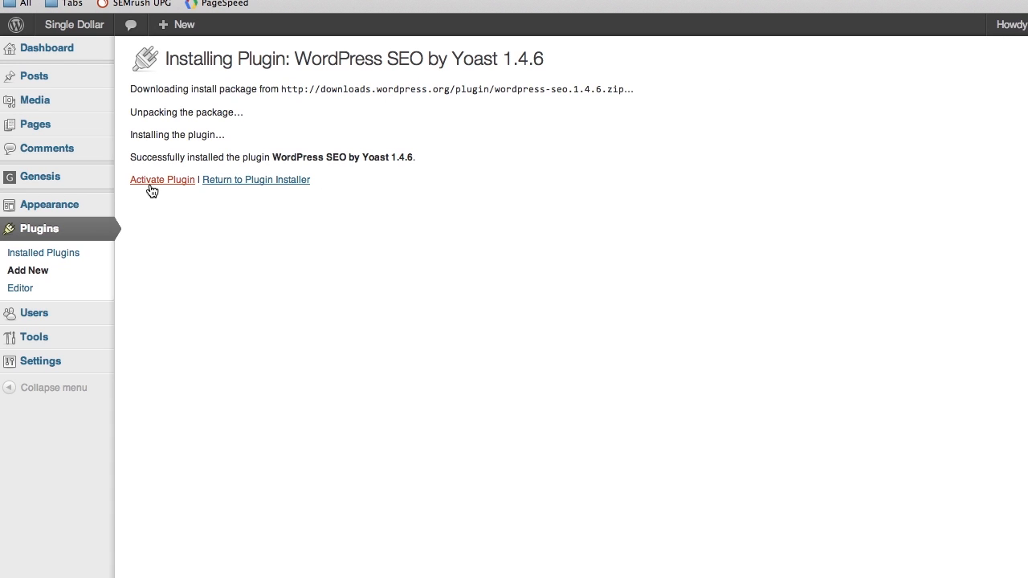
mouse_move(162, 180)
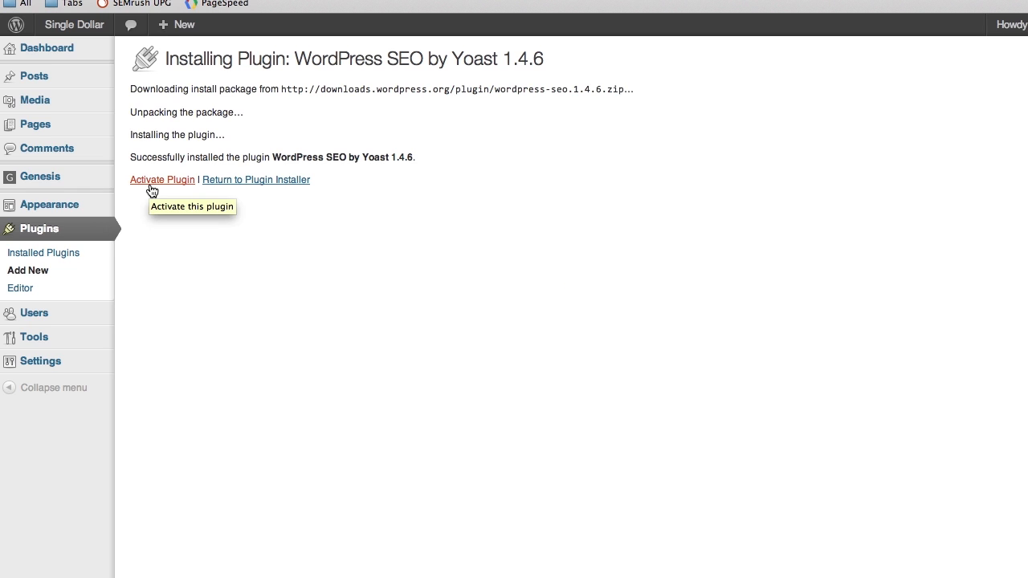
mouse_move(151, 190)
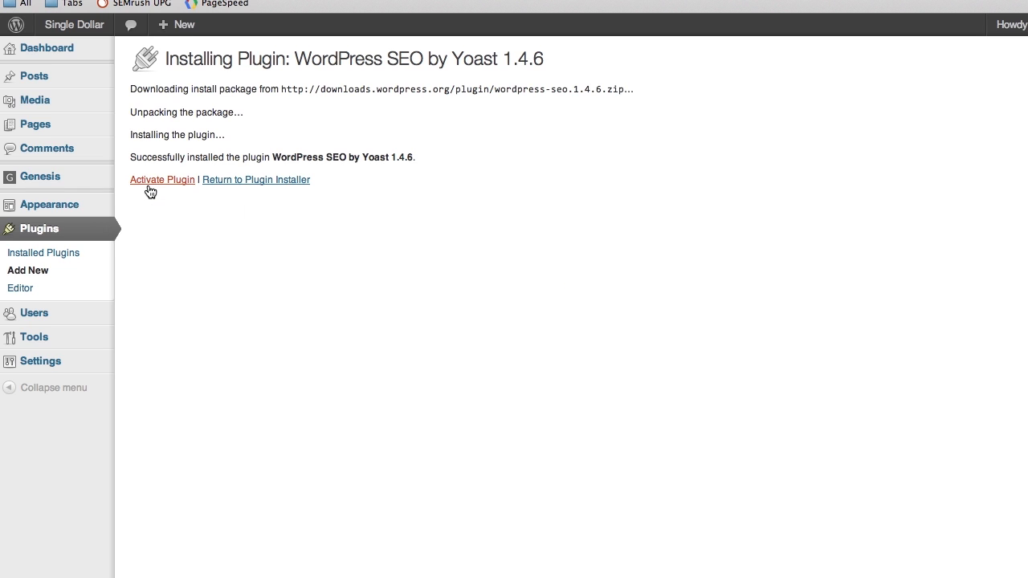
click(162, 180)
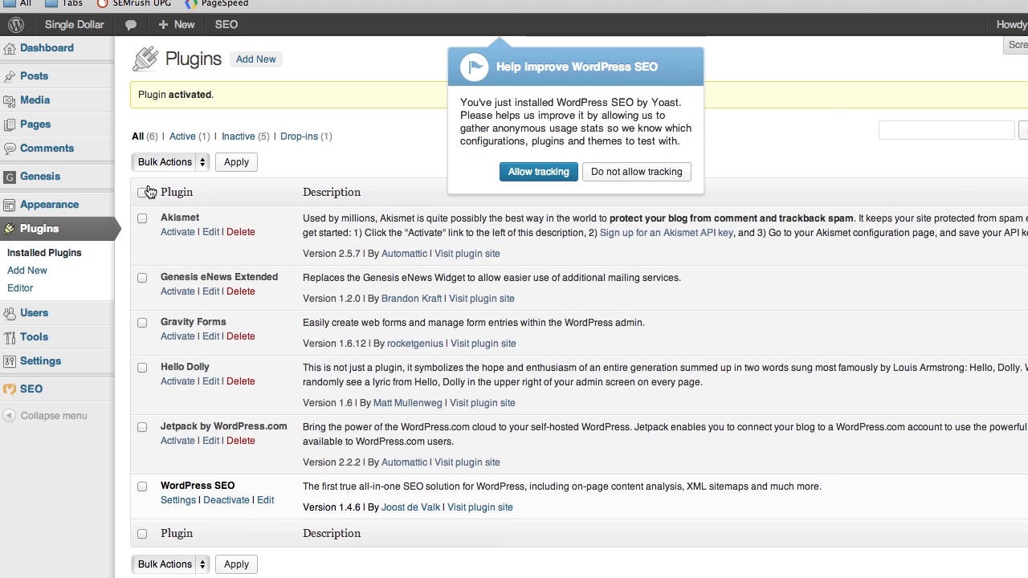
mouse_move(393, 135)
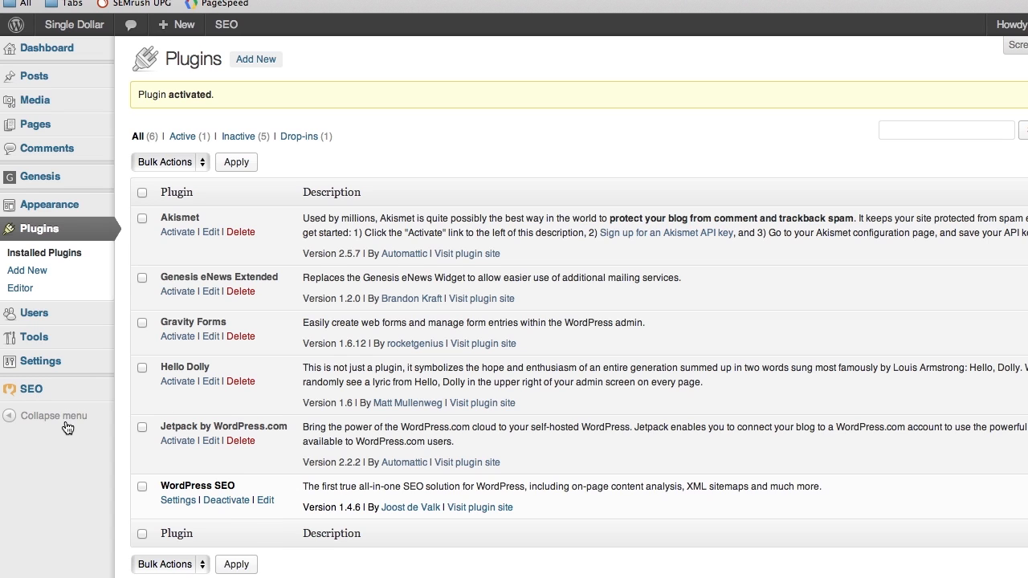
mouse_move(745, 19)
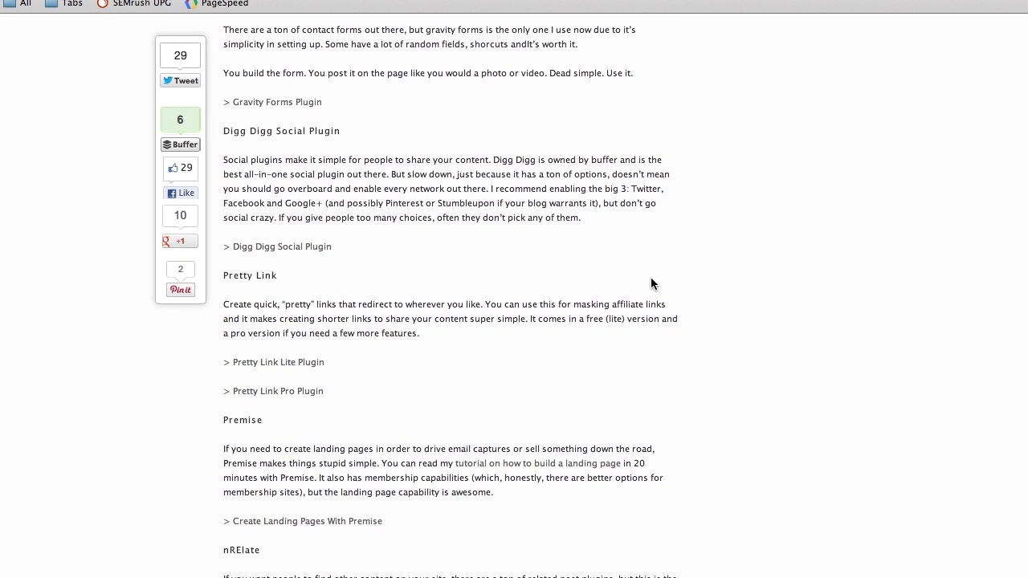
Step: Scroll the blog post down to the Digg Digg recommendation
scroll(down, 3)
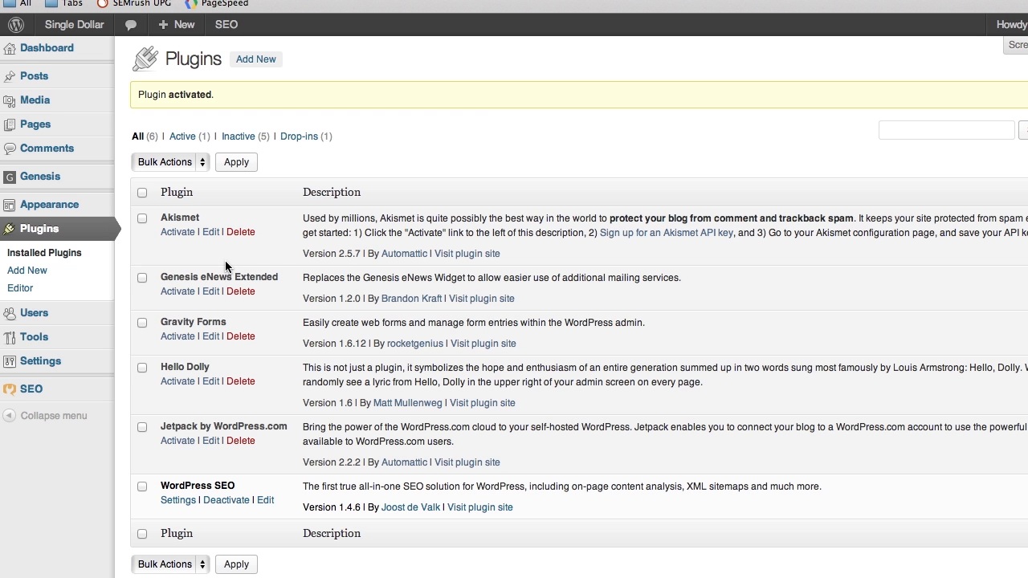
mouse_move(170, 278)
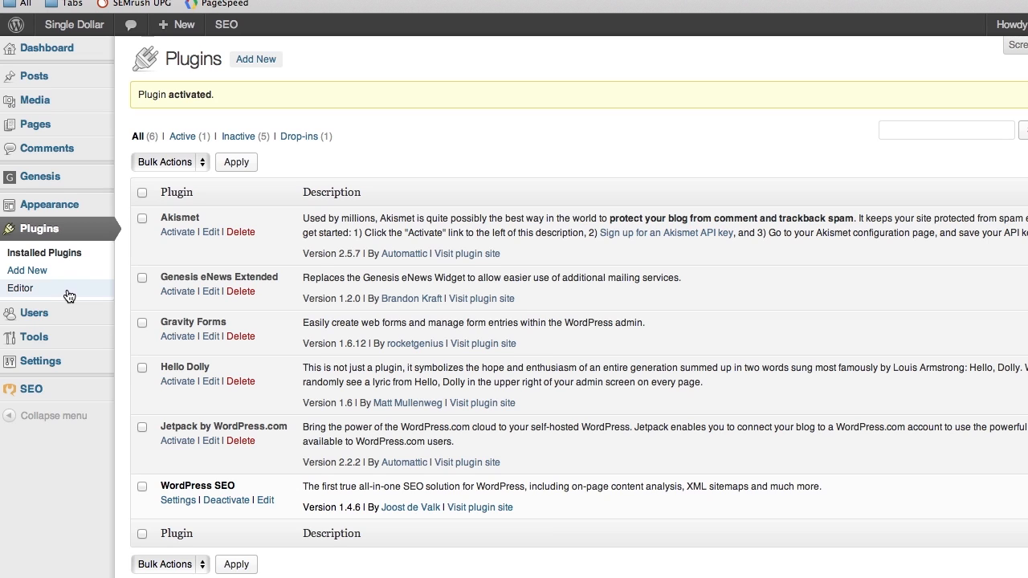
mouse_move(73, 283)
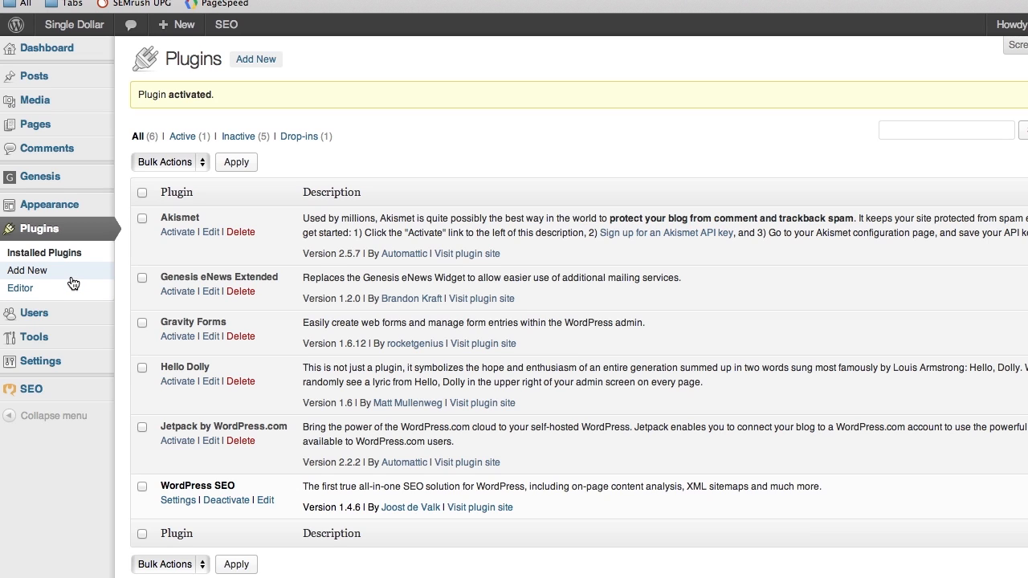
Step: Search the plugin directory for 'digg' from Add New
click(26, 270)
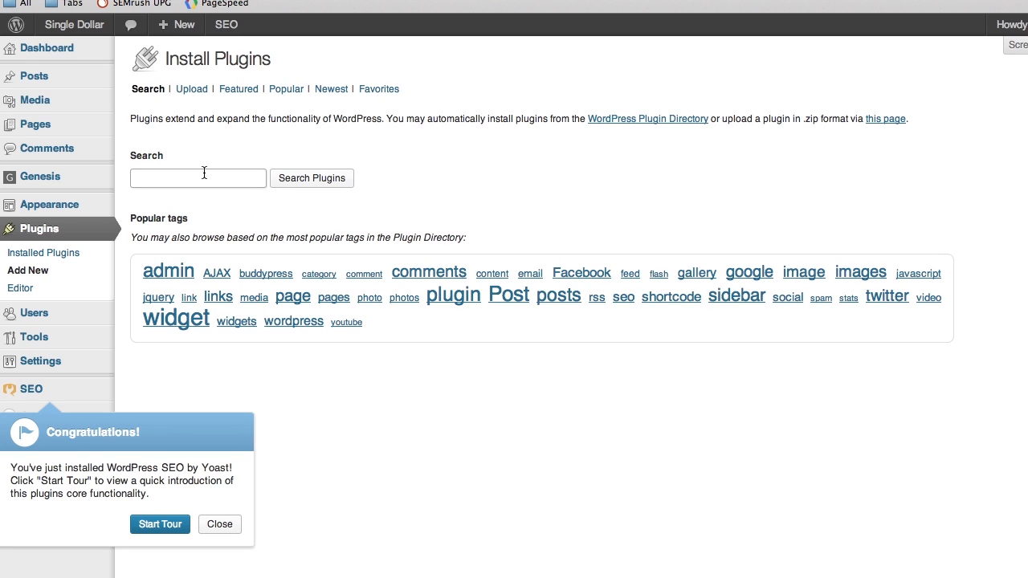
text(digg digg)
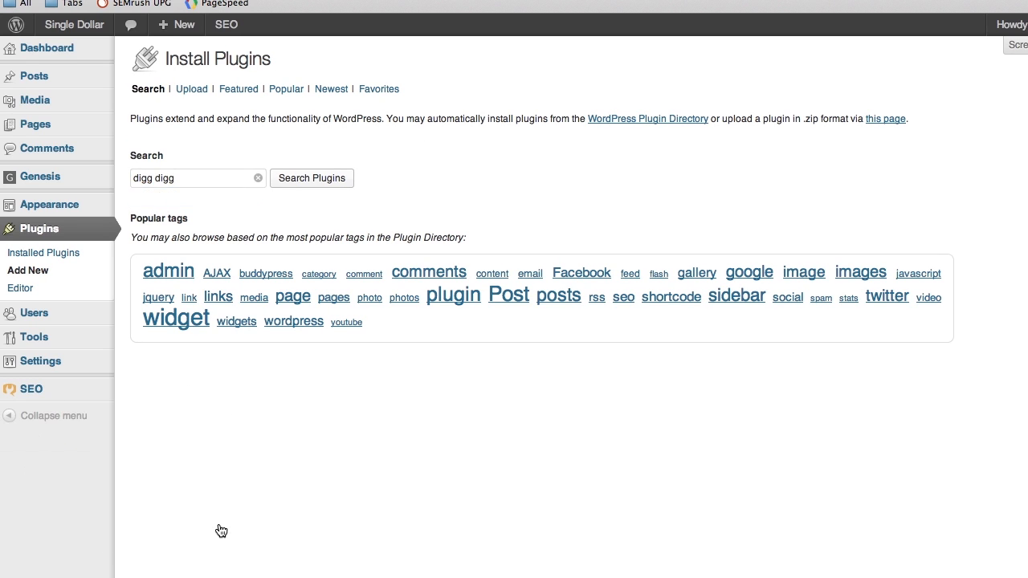
mouse_move(393, 111)
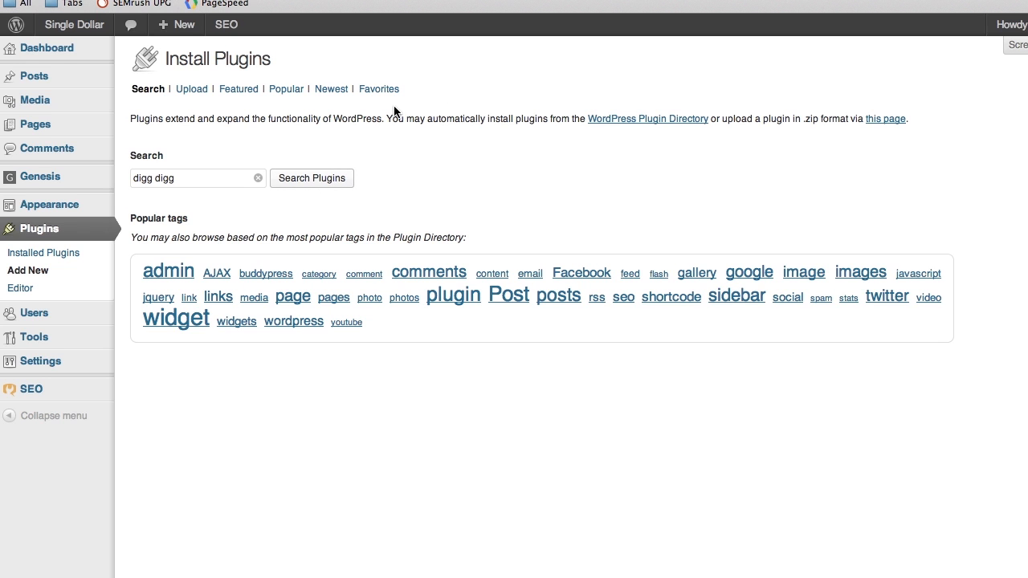
click(311, 176)
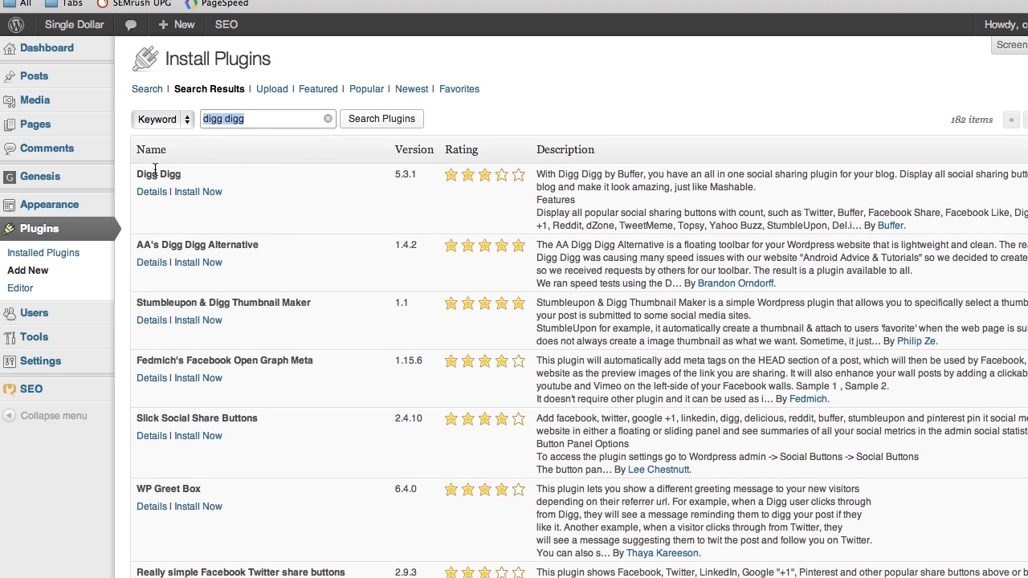
Step: Install Digg Digg 5.3.1 and activate it
click(198, 191)
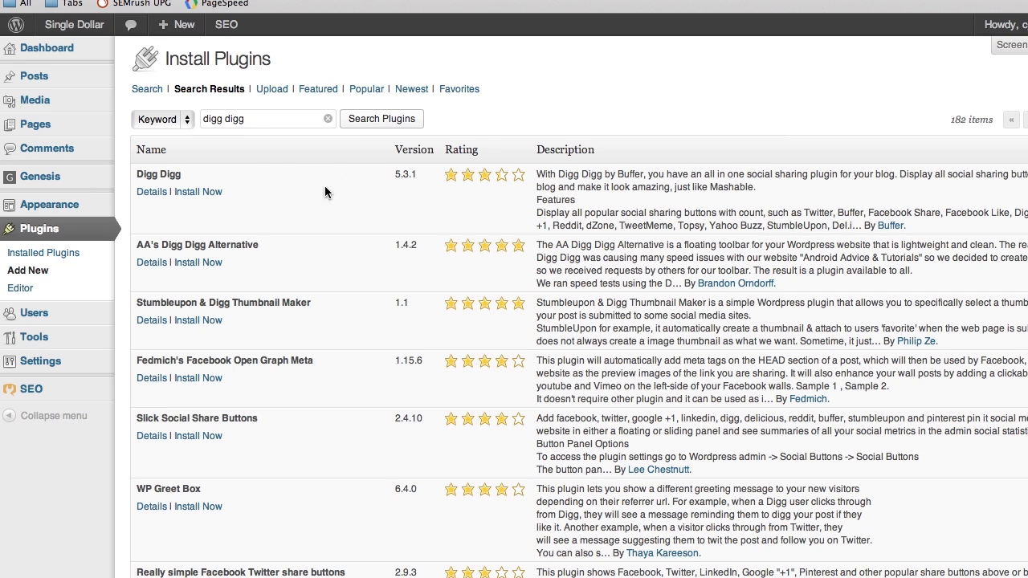
click(197, 191)
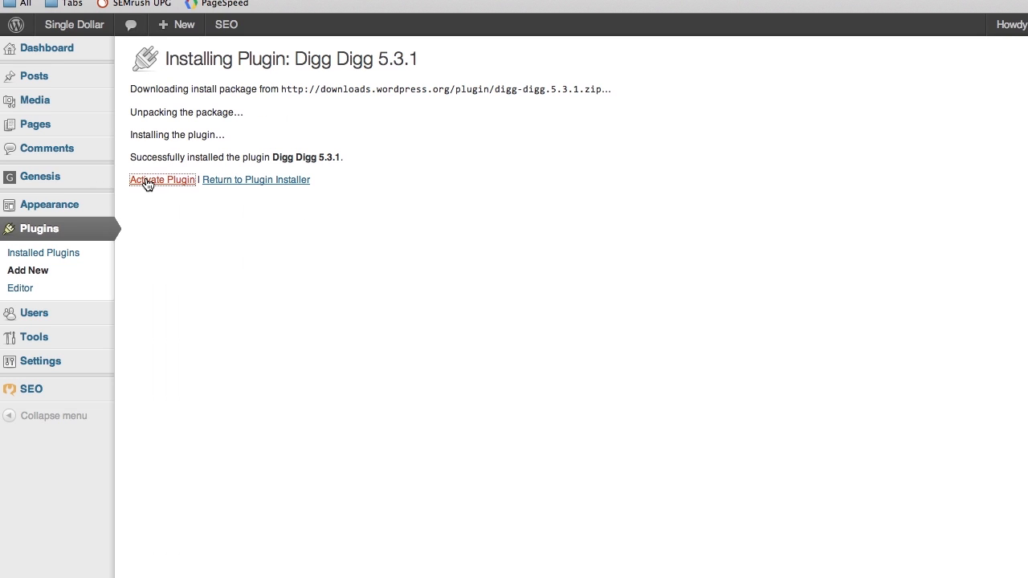
click(162, 180)
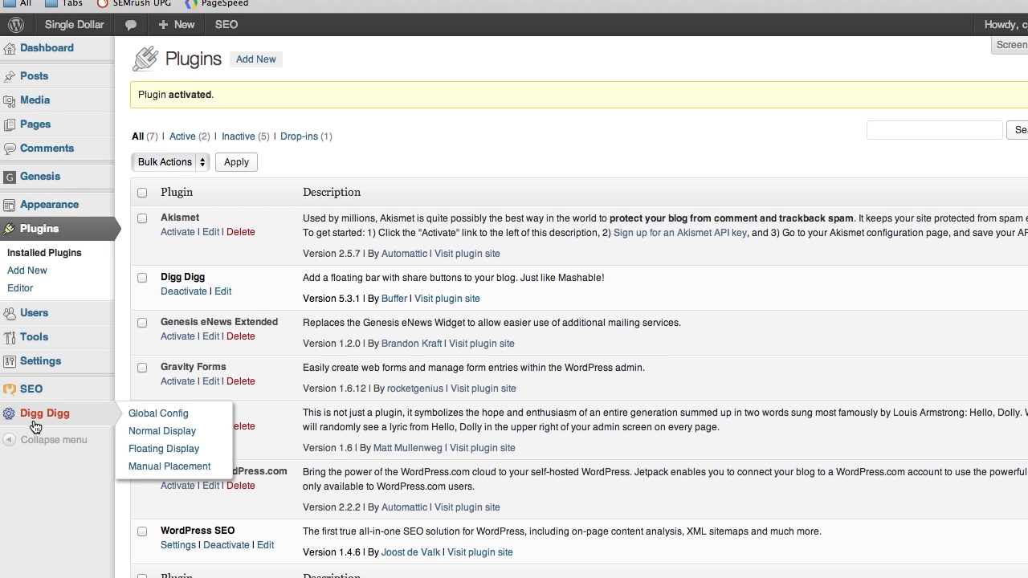
mouse_move(32, 388)
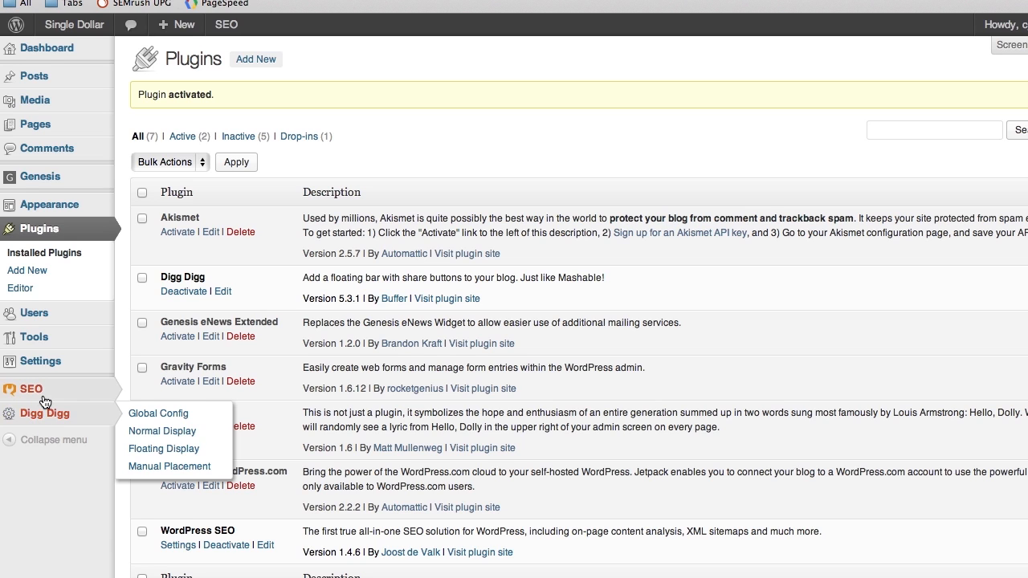
mouse_move(31, 388)
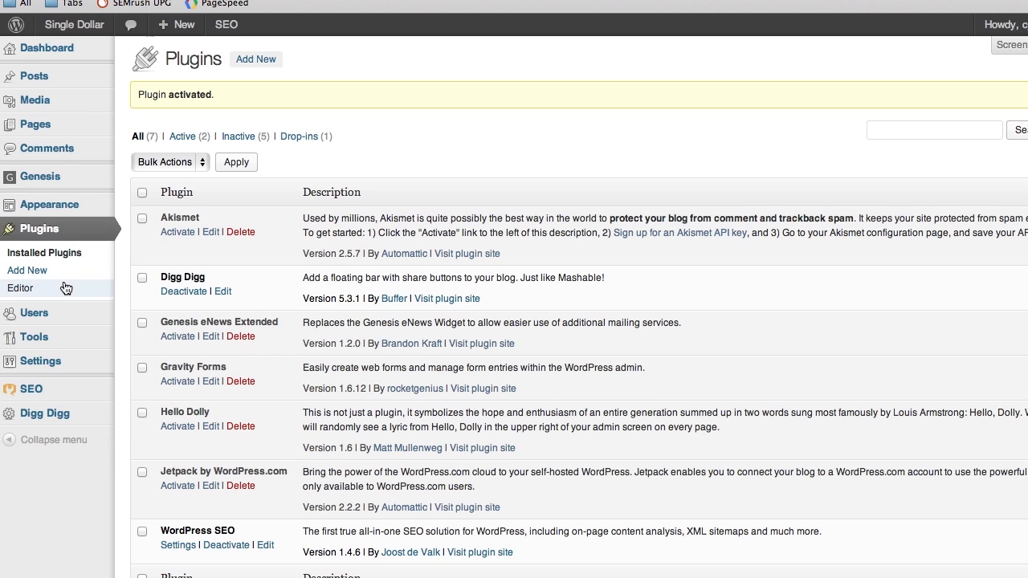
mouse_move(58, 472)
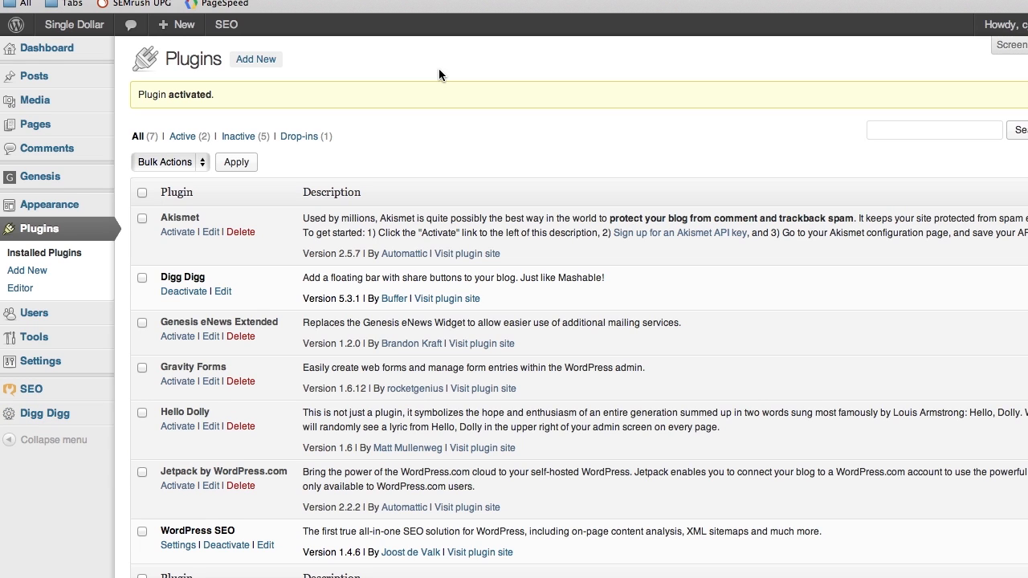
mouse_move(549, 30)
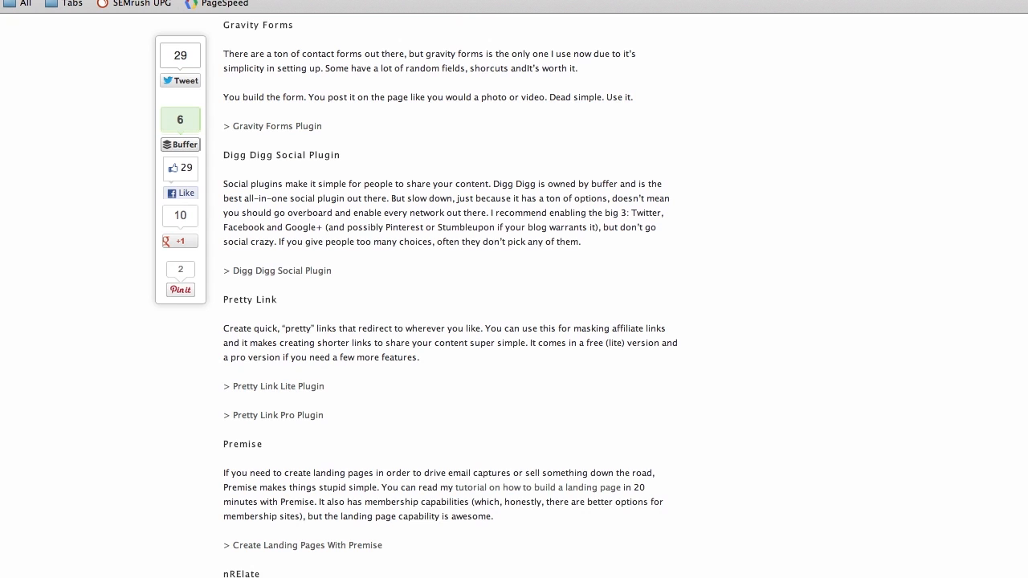
Step: Scroll the blog post to the Yoast WordPress SEO and Gravity Forms sections
scroll(up, 3)
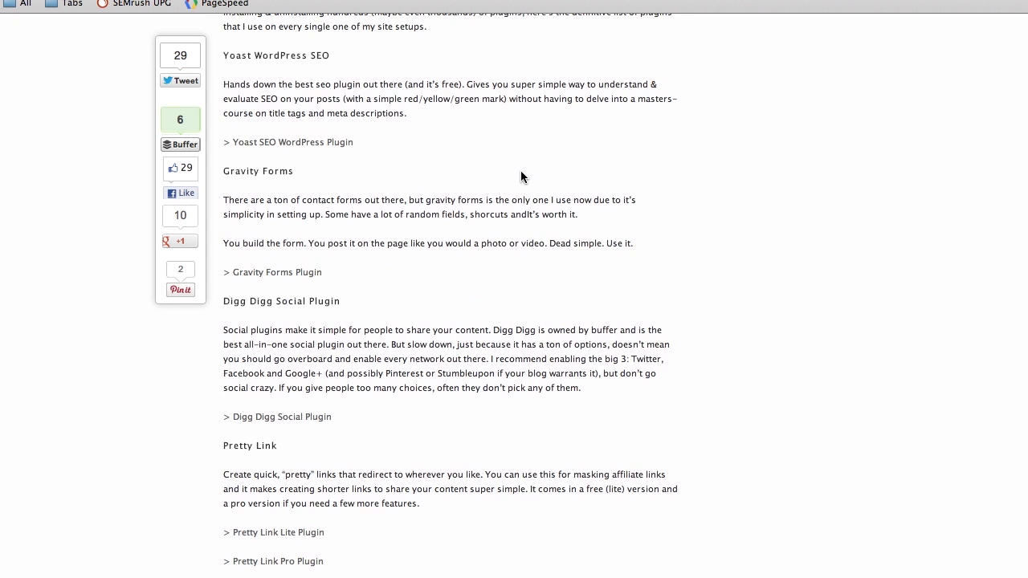
scroll(down, 3)
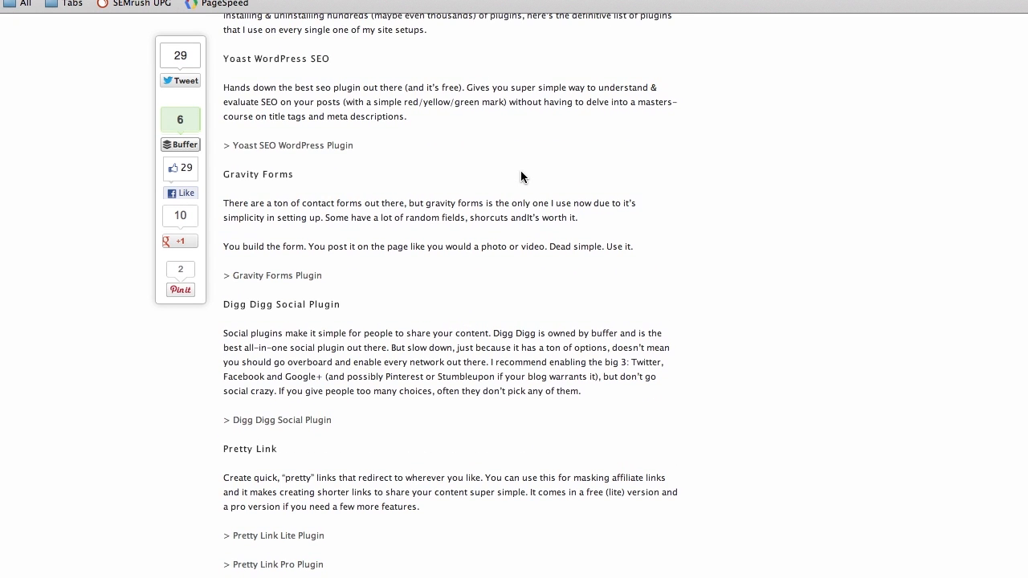